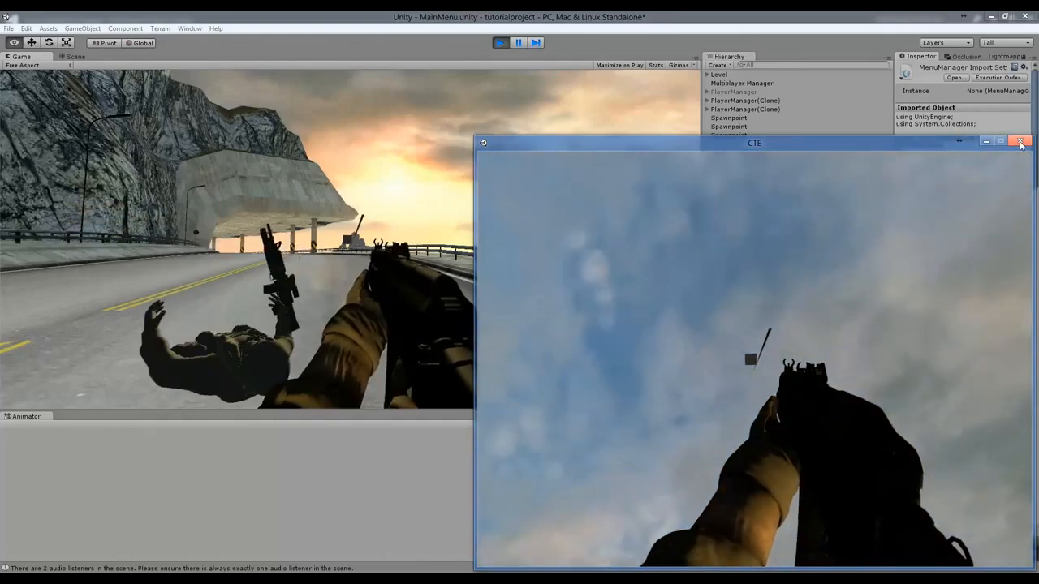
# - Close the standalone test game window to return to the PlayerManager script
pyautogui.click(1020, 143)
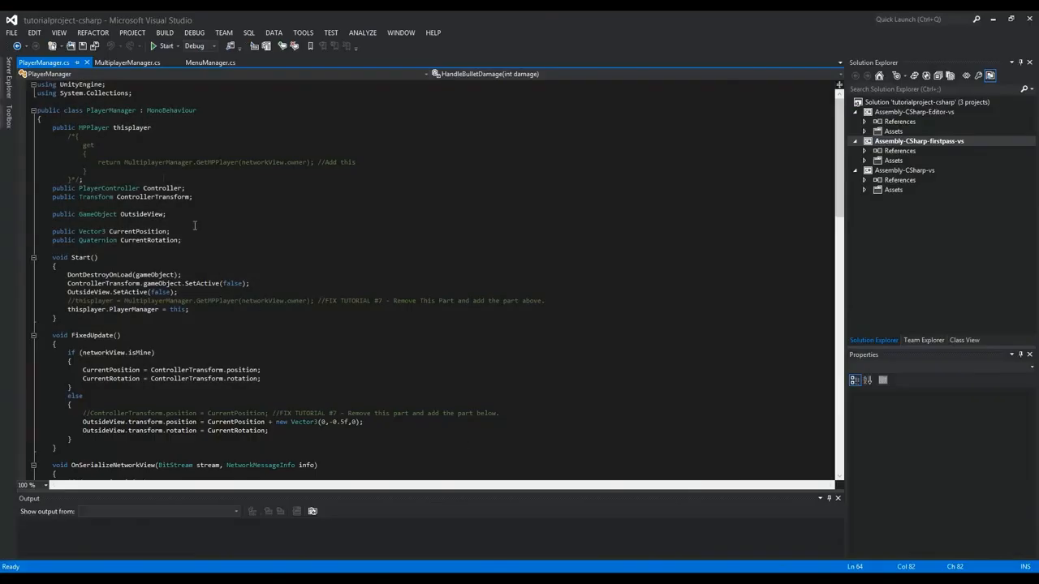
pyautogui.click(113, 140)
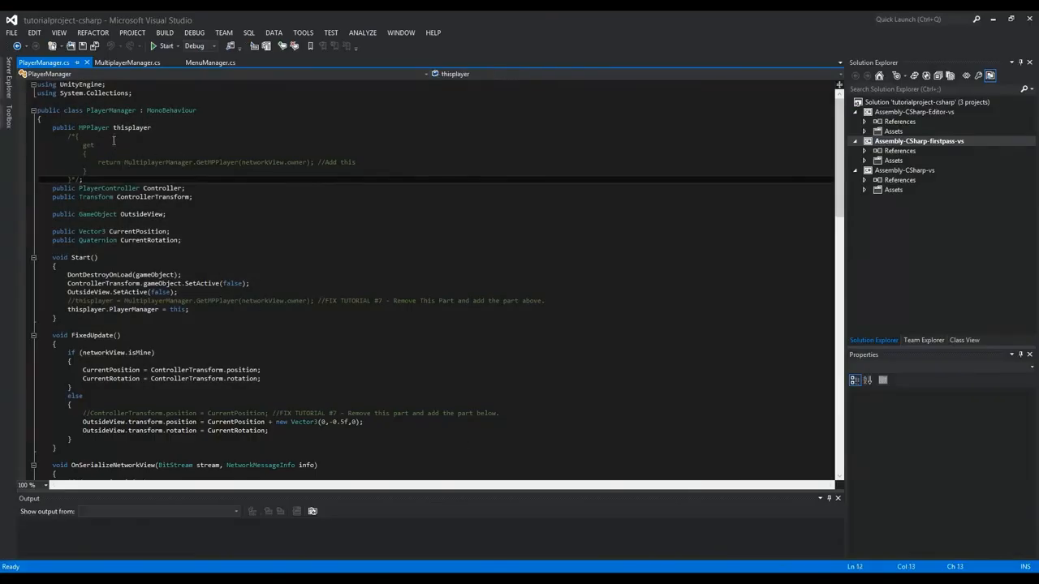
pyautogui.moveTo(234, 295)
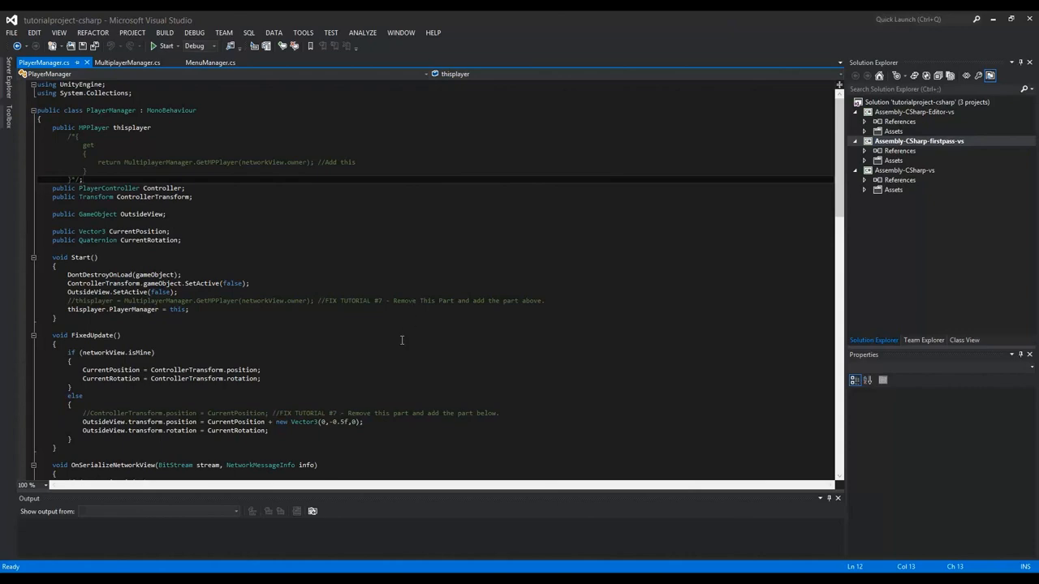
pyautogui.scroll(-3)
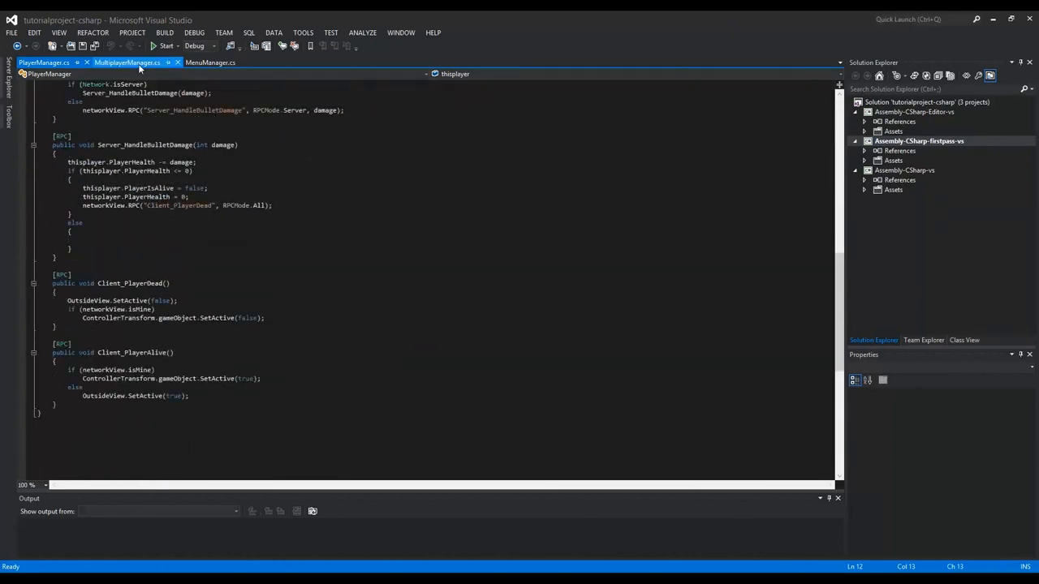
# - Review how OnLevelWasLoaded passes IsMatchStarted to clients in MultiplayerManager, then Client_ServerLoaded
pyautogui.click(127, 62)
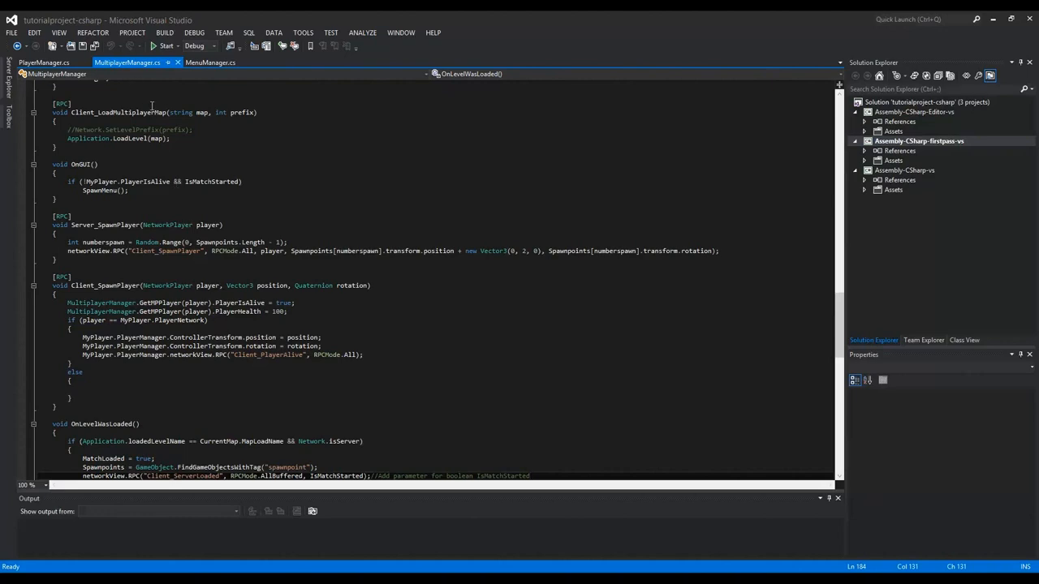
pyautogui.scroll(-3)
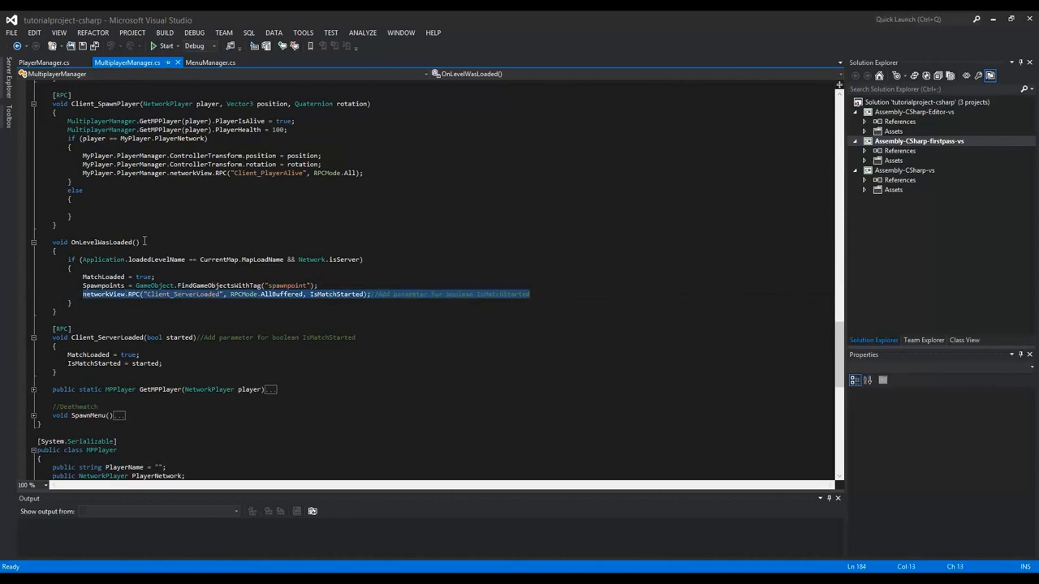
pyautogui.doubleClick(103, 242)
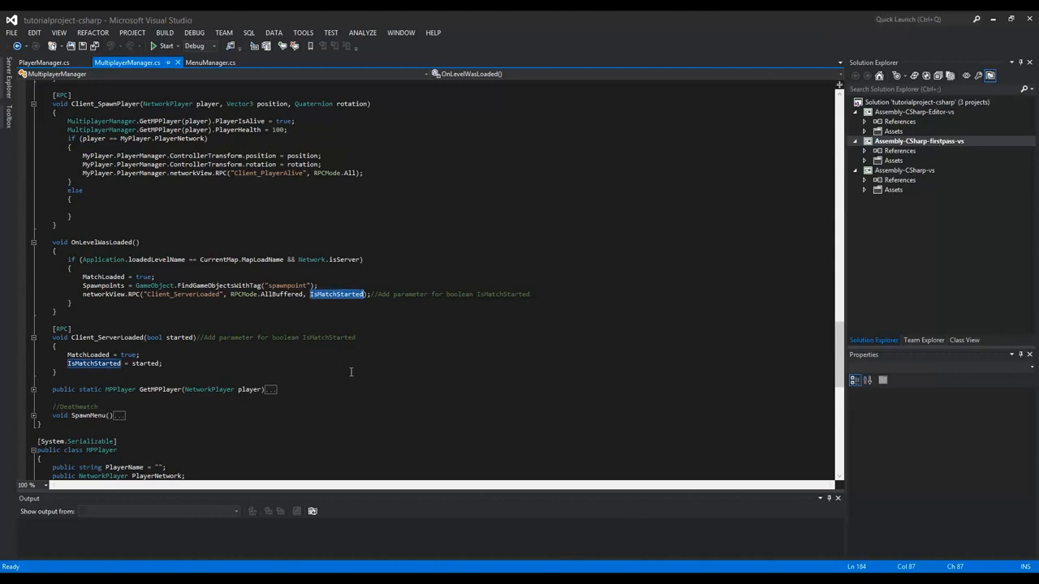
pyautogui.moveTo(412, 360)
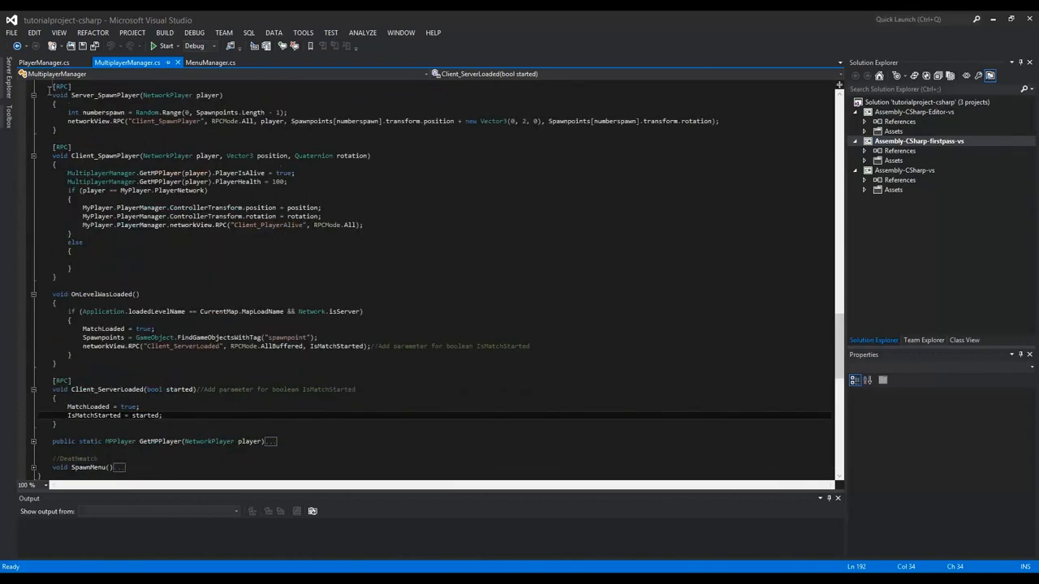
pyautogui.click(43, 61)
pyautogui.write('{')
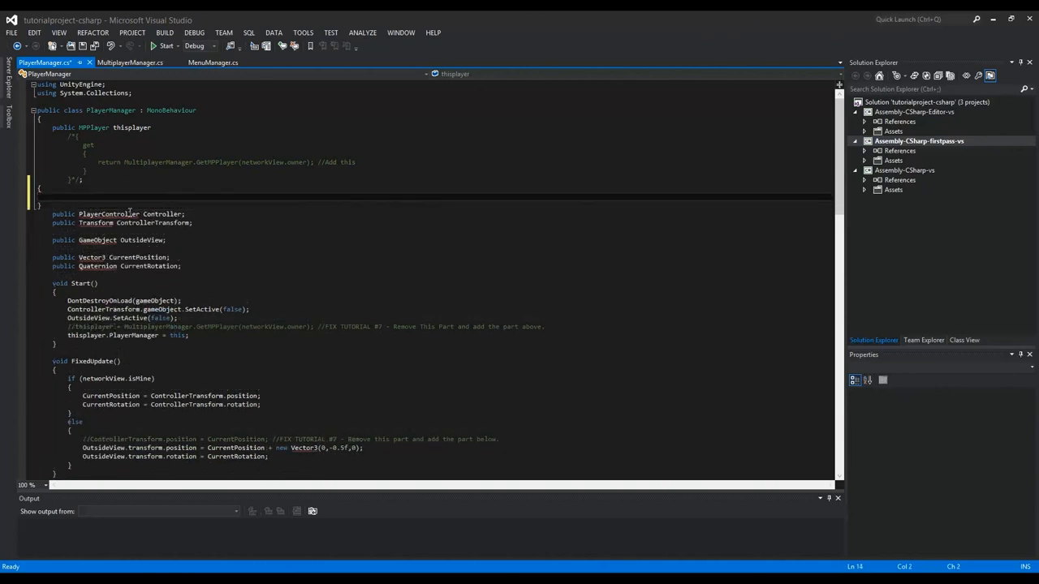
# - Write the getter returning MultiplayerManager.GetMPPlayer(networkView.owner) and remove the leftover comment
pyautogui.write('get')
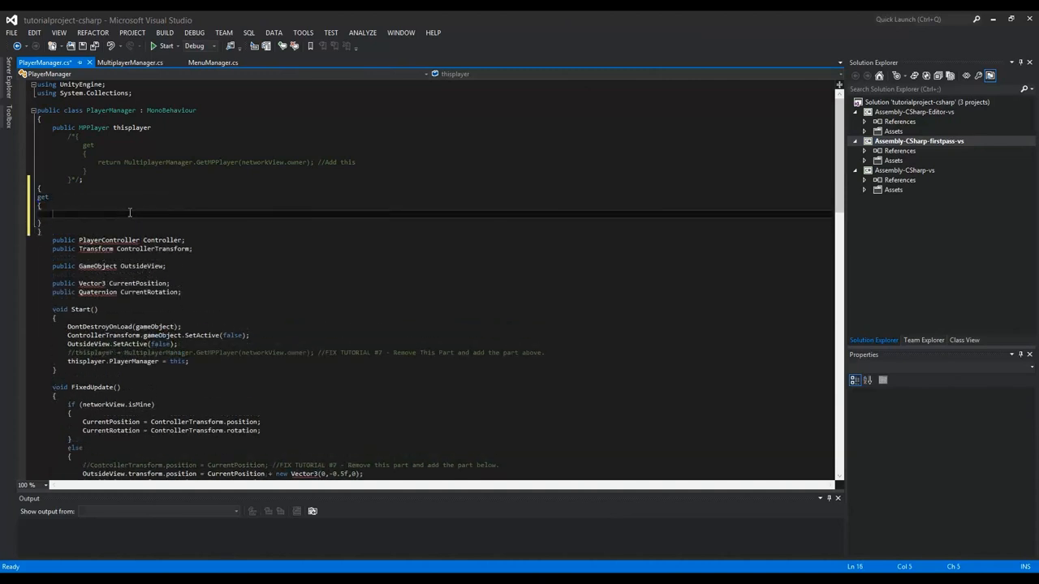
pyautogui.write('ret')
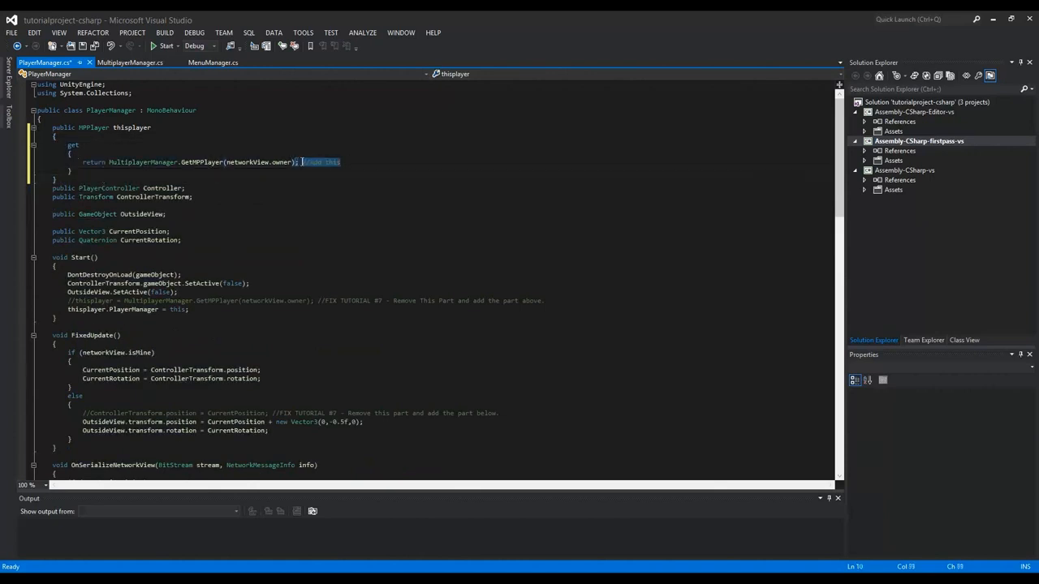
pyautogui.press('Delete')
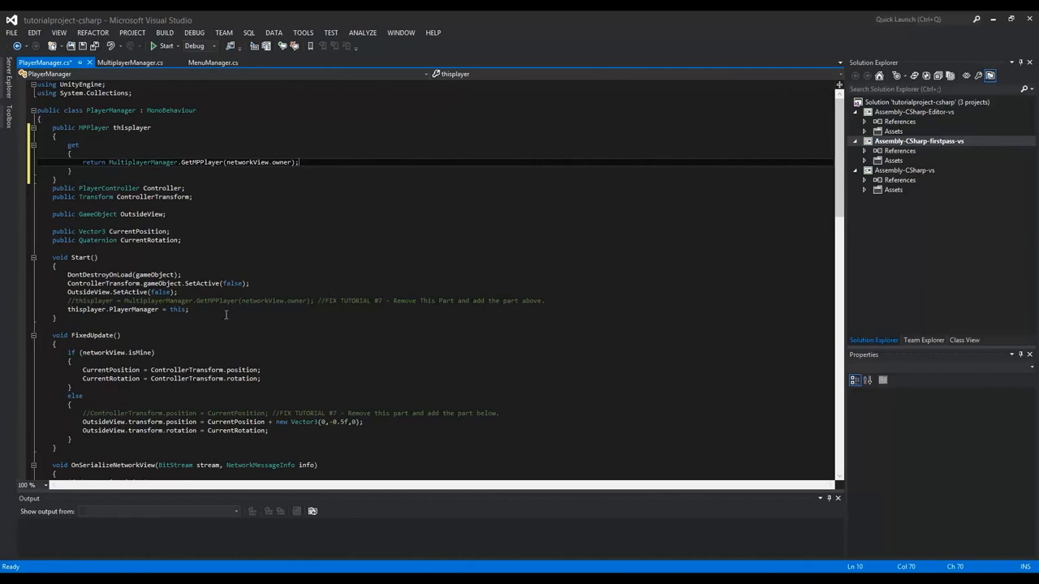
# - Revise the Y component of the Vector3 offset added to the OutsideView position in FixedUpdate
pyautogui.scroll(-3)
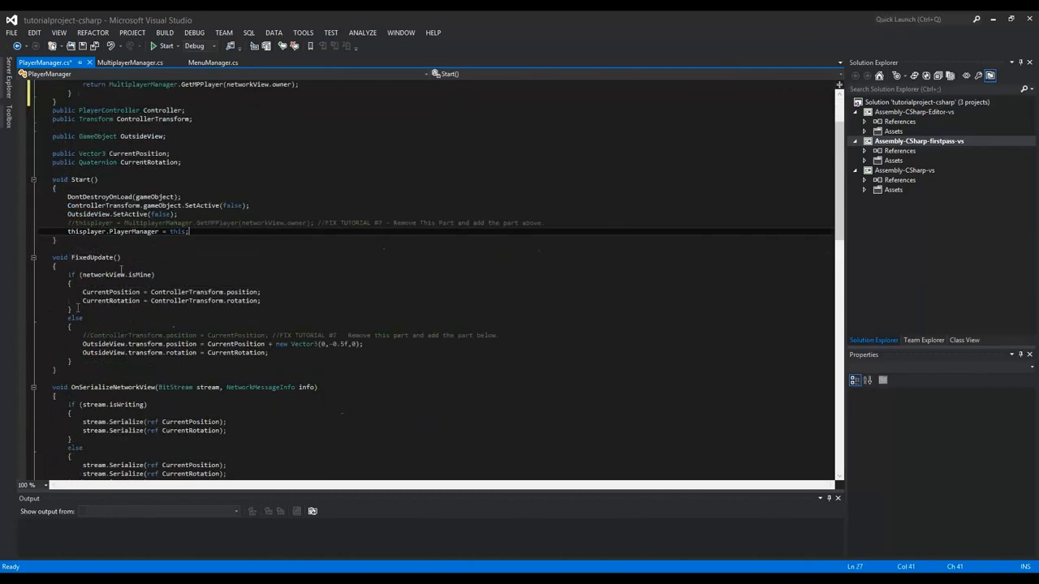
pyautogui.scroll(-3)
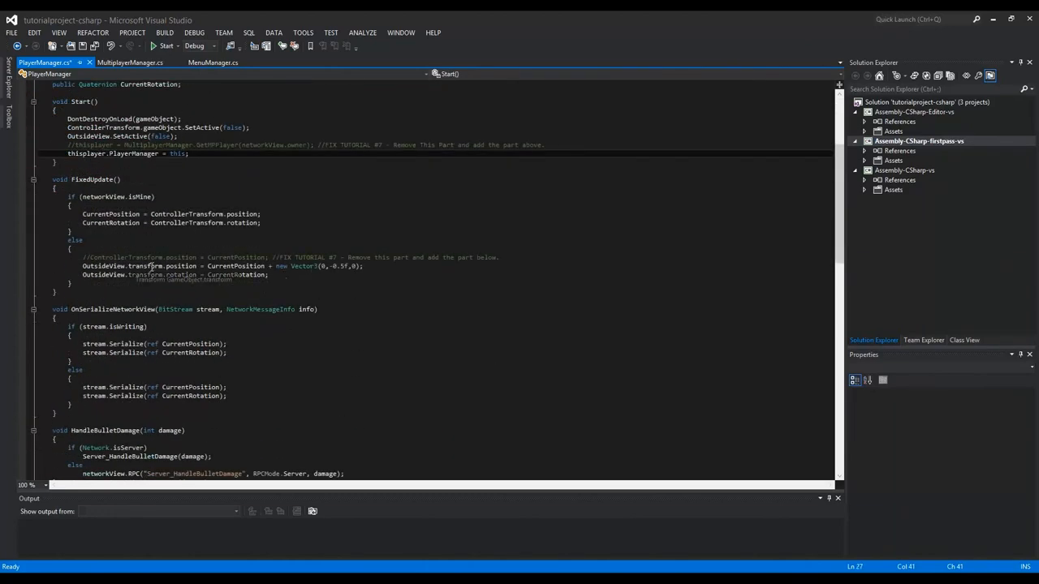
pyautogui.doubleClick(182, 266)
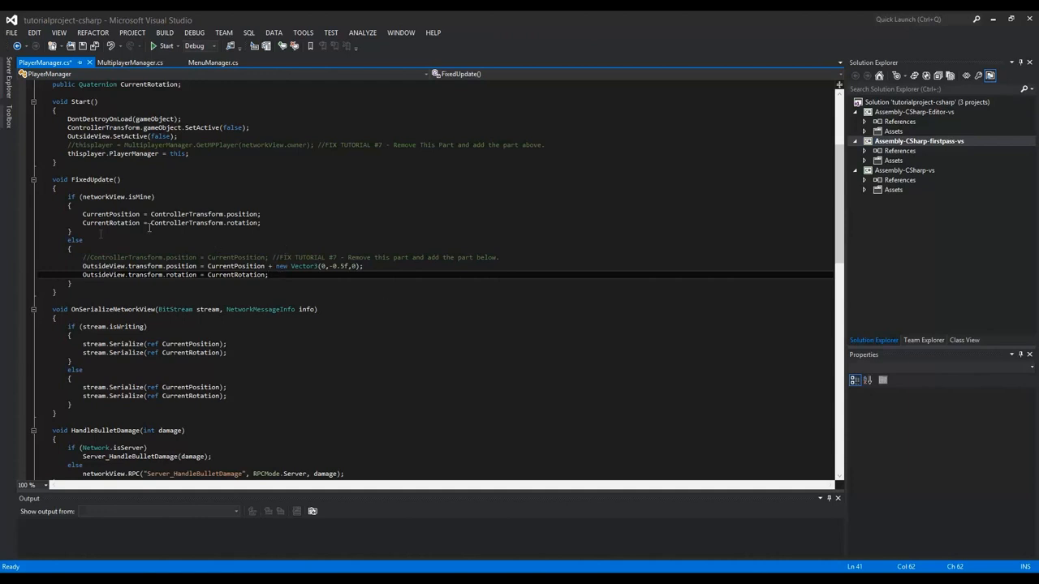
pyautogui.moveTo(344, 266)
pyautogui.write('1')
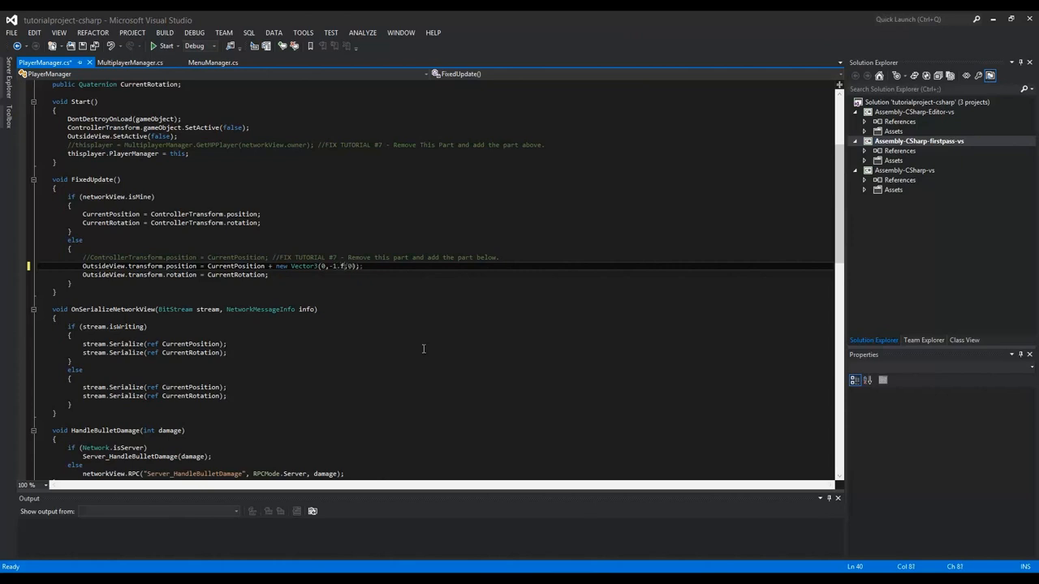
pyautogui.press('Backspace')
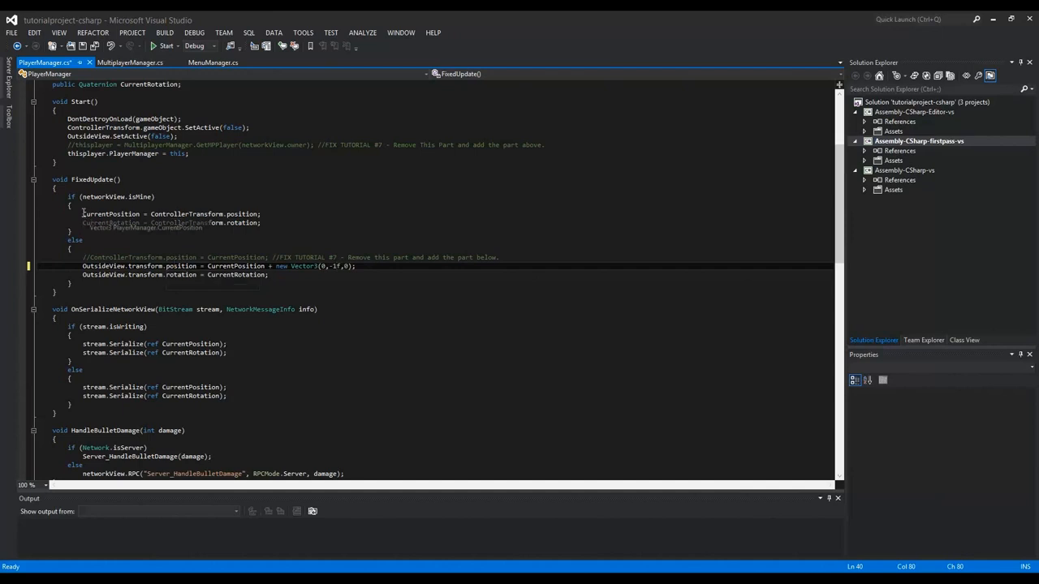
pyautogui.moveTo(83, 215); pyautogui.dragTo(268, 274)
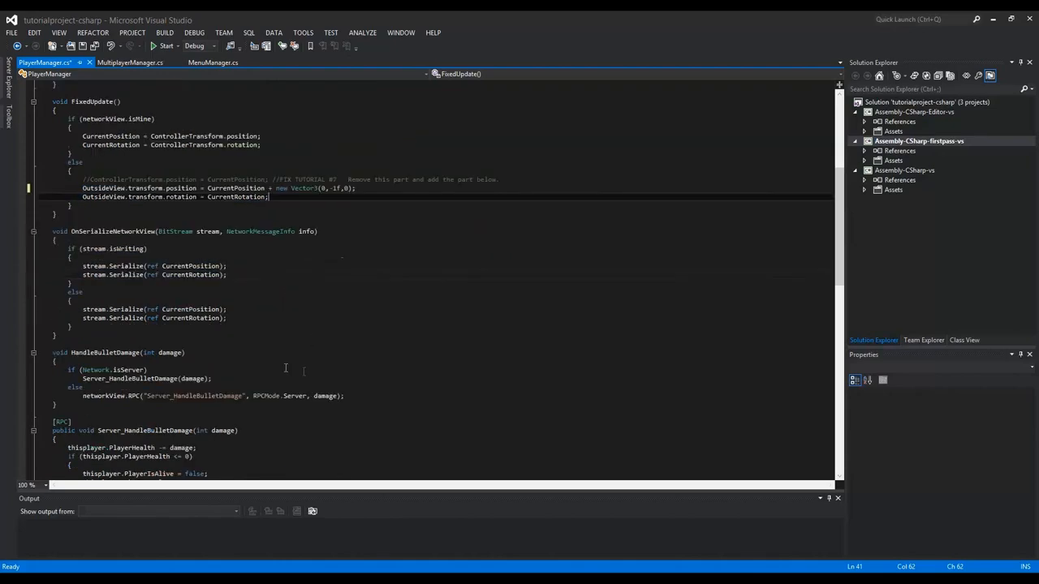
pyautogui.scroll(-3)
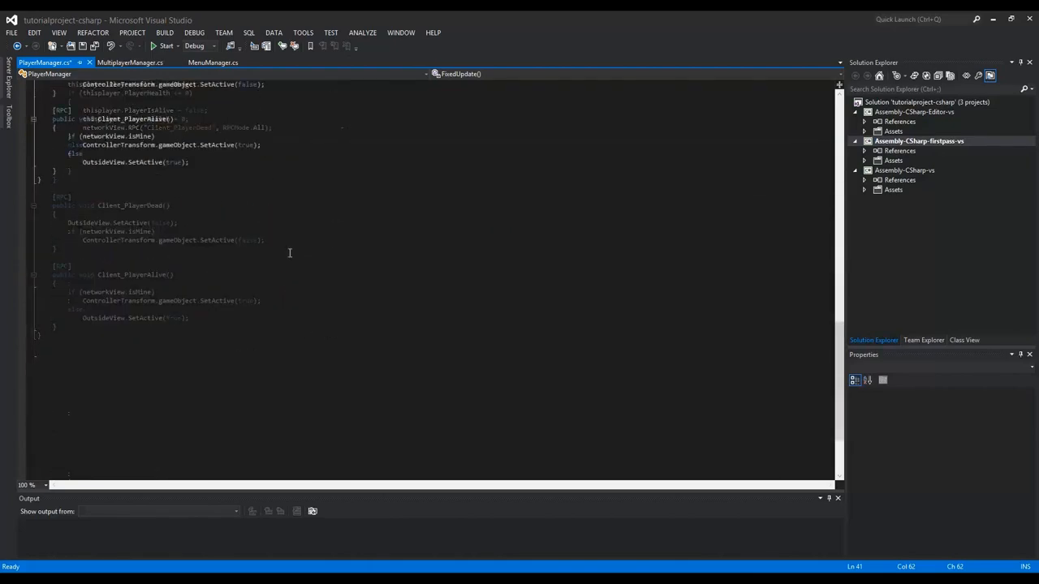
# - Review Client_AddPlayerToList in MultiplayerManager before returning to Unity
pyautogui.click(130, 62)
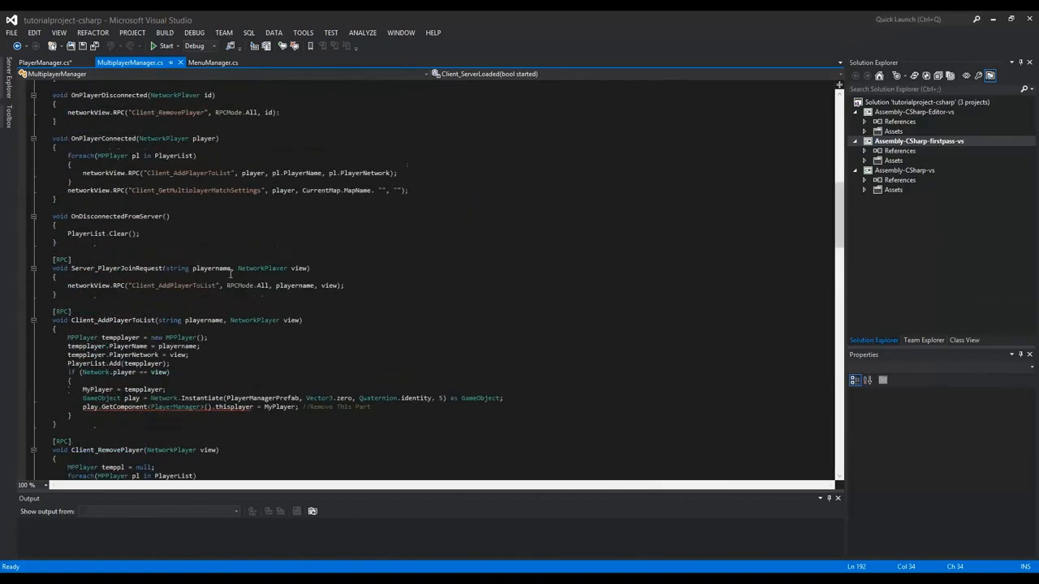
pyautogui.scroll(-3)
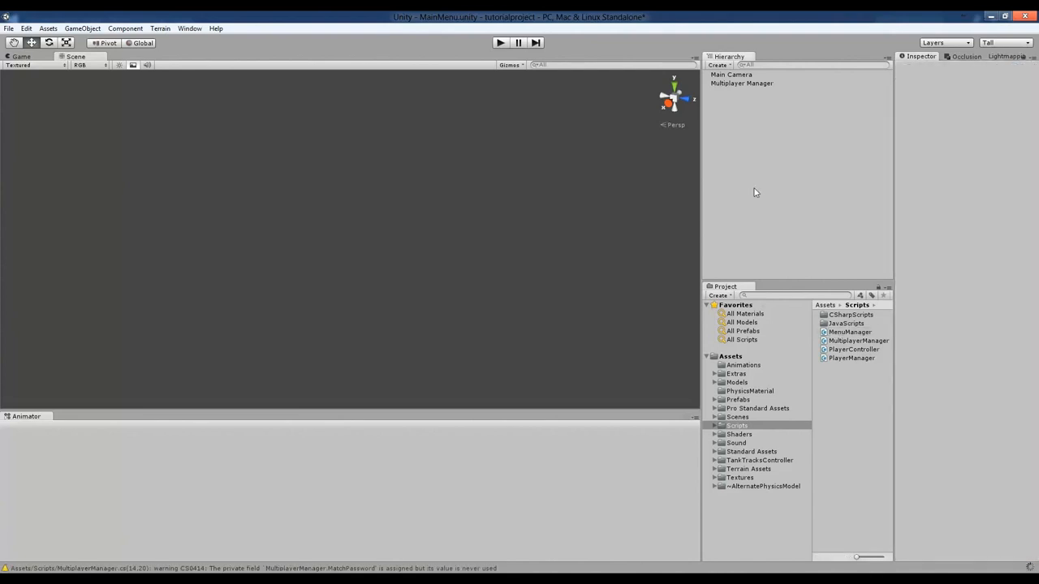
# - Start a Build & Run of the standalone player from the File menu
pyautogui.click(36, 146)
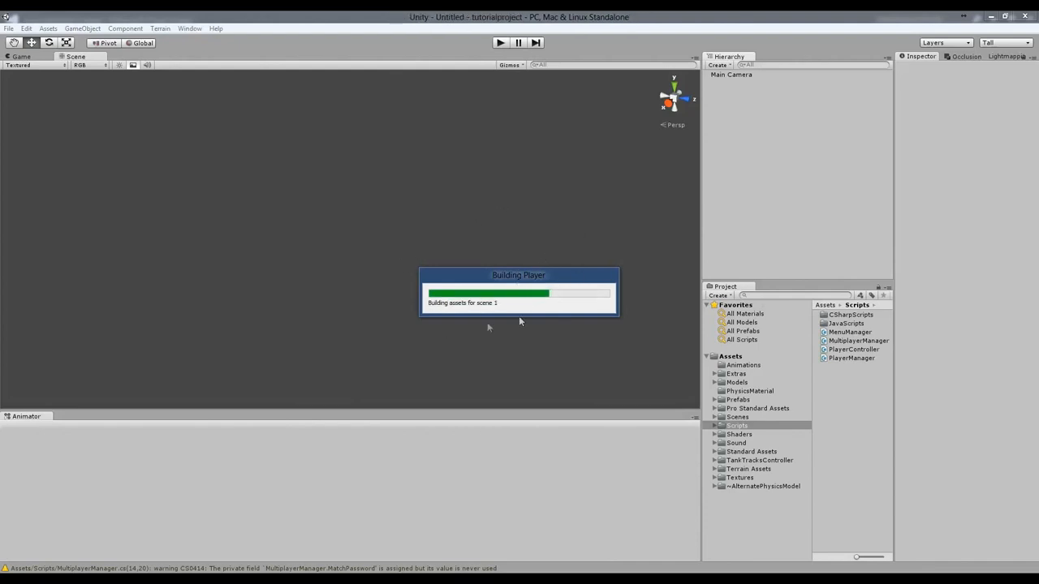
pyautogui.moveTo(412, 268)
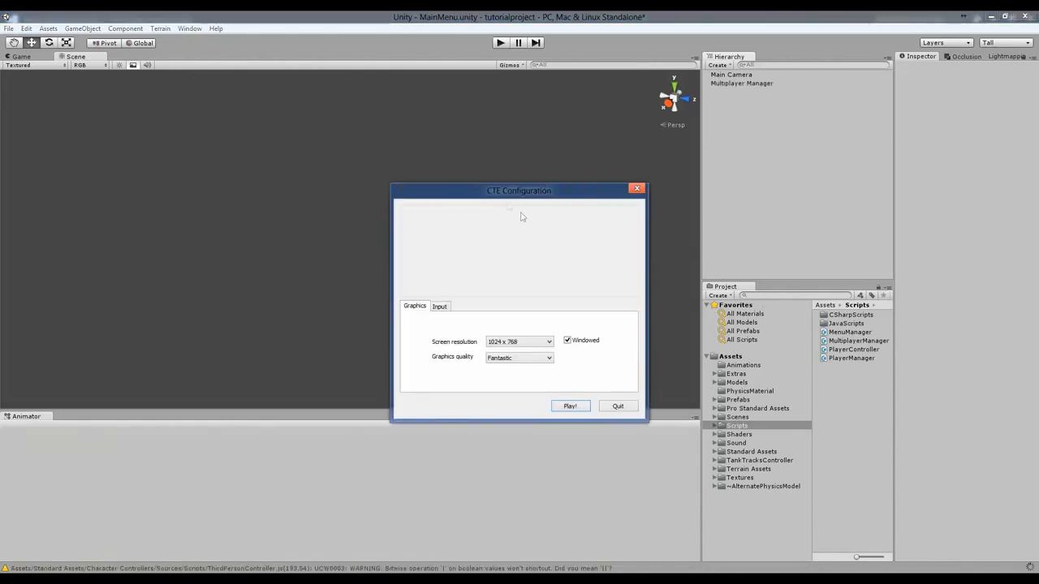
# - Launch the built game, join both instances into one match and start it on Race Track
pyautogui.click(568, 406)
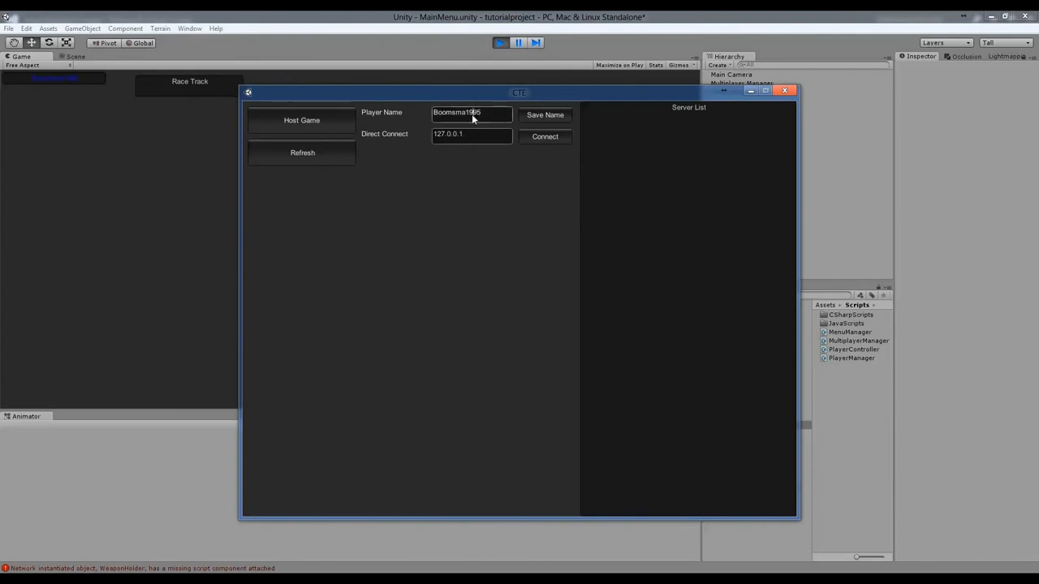
pyautogui.click(302, 120)
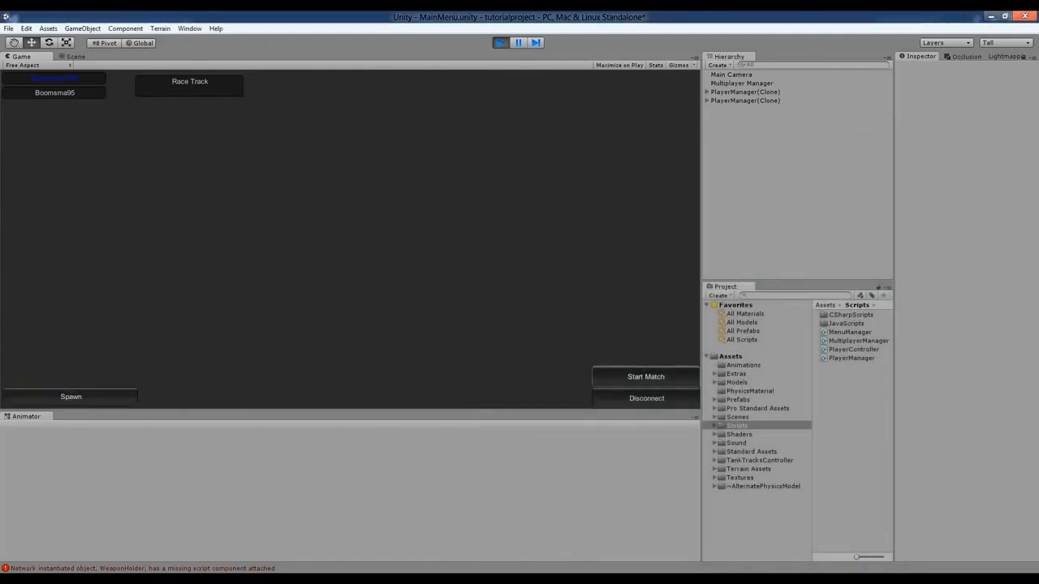
pyautogui.click(646, 377)
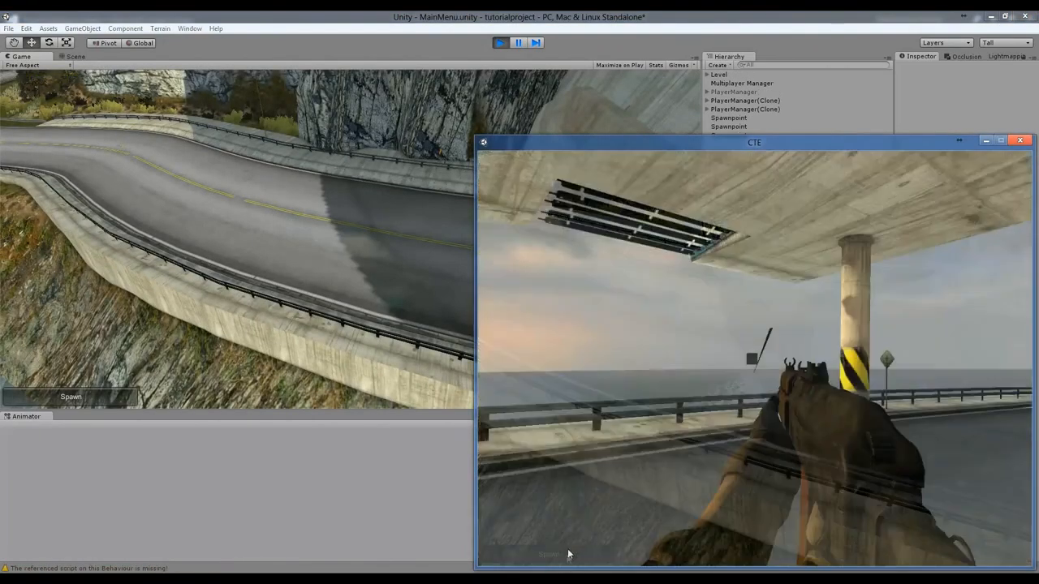
# - Play in the standalone window, then the editor Game view, to see the other player standing on the road
pyautogui.click(1019, 140)
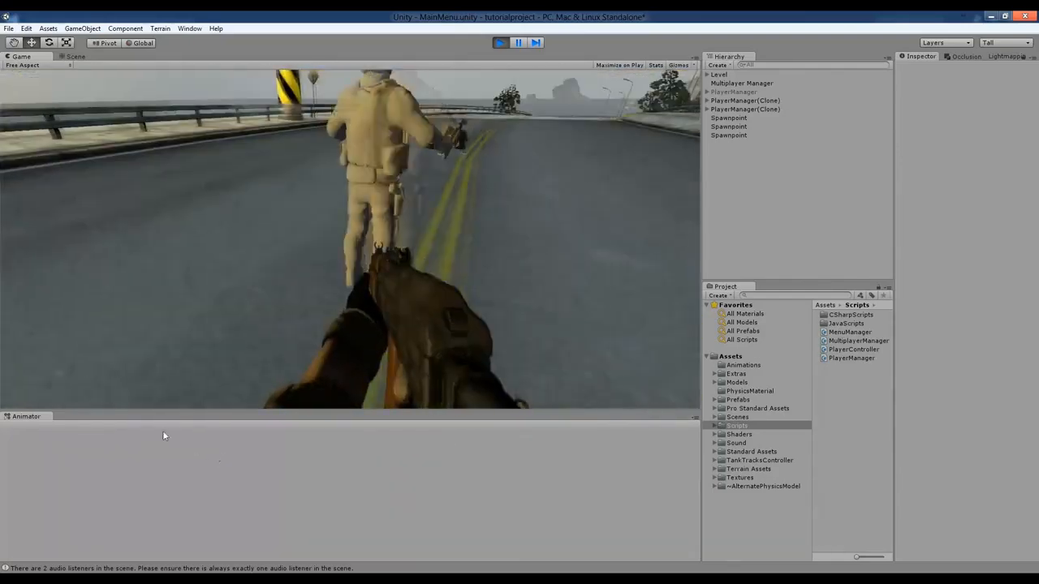
pyautogui.click(74, 55)
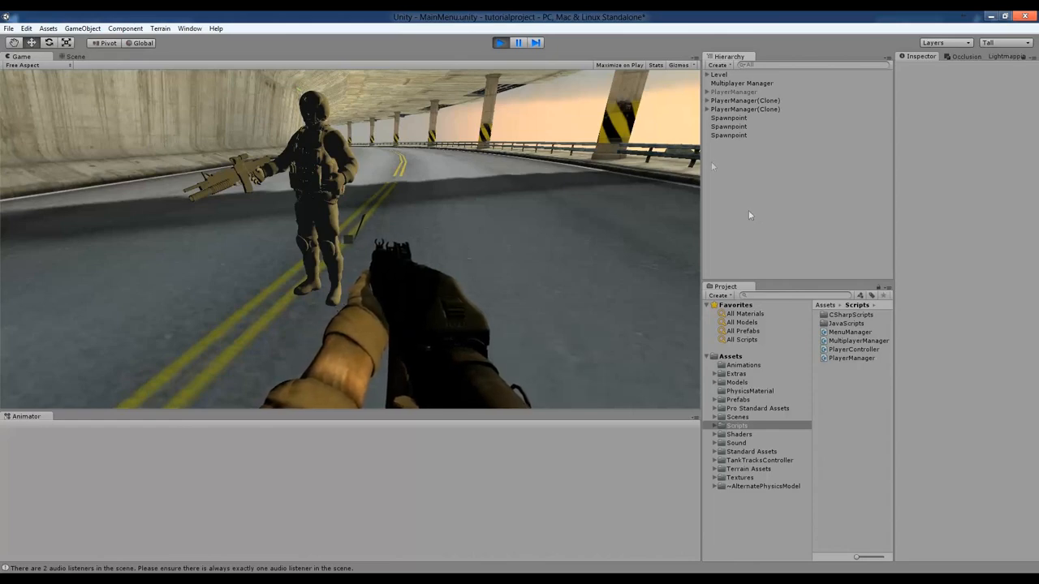
pyautogui.moveTo(769, 227)
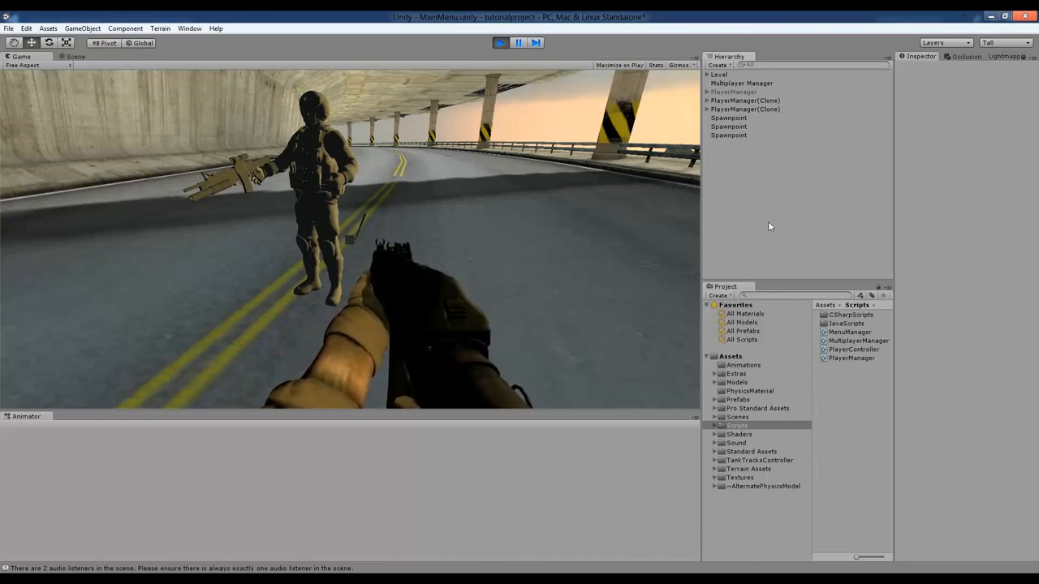